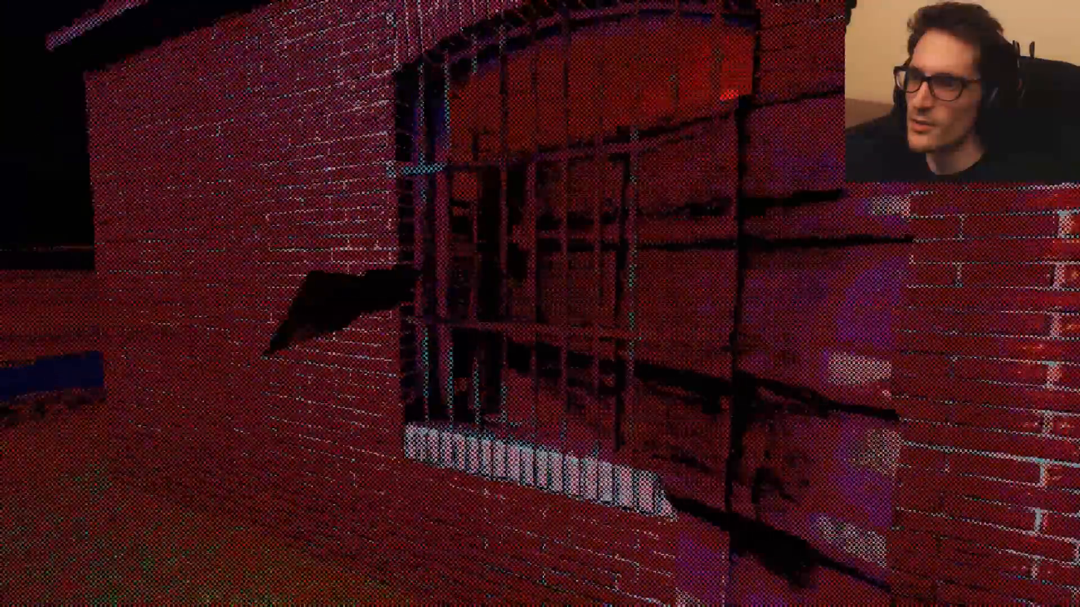
{"action": "mouse_move", "coordinate": [540, 304]}
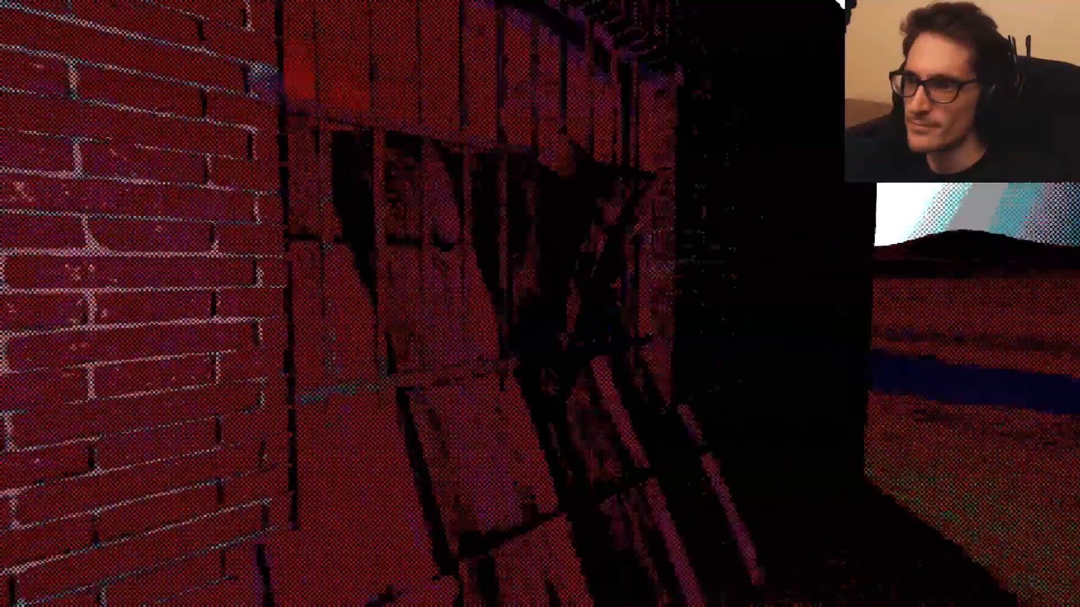